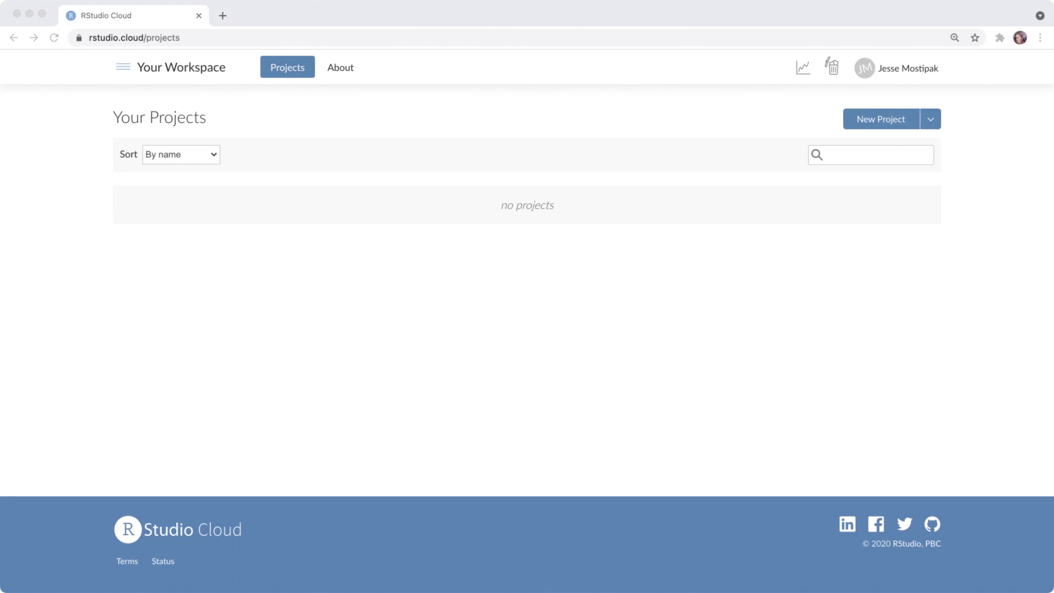
- Reveal the list of spaces from the side navigation in the personal workspace
{"action": "left_click", "coordinate": [123, 67]}
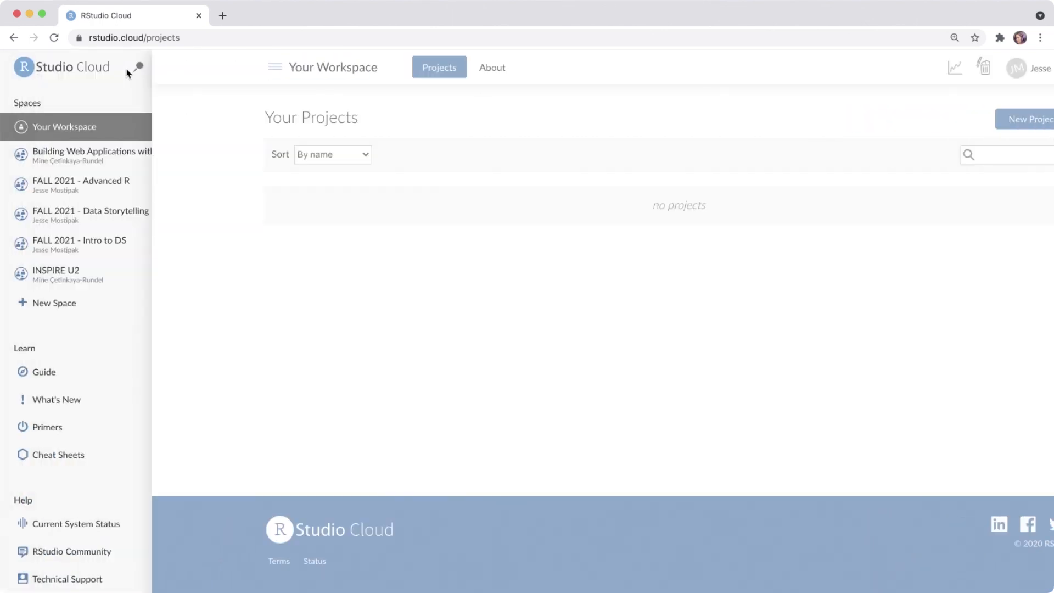
{"action": "mouse_move", "coordinate": [132, 113]}
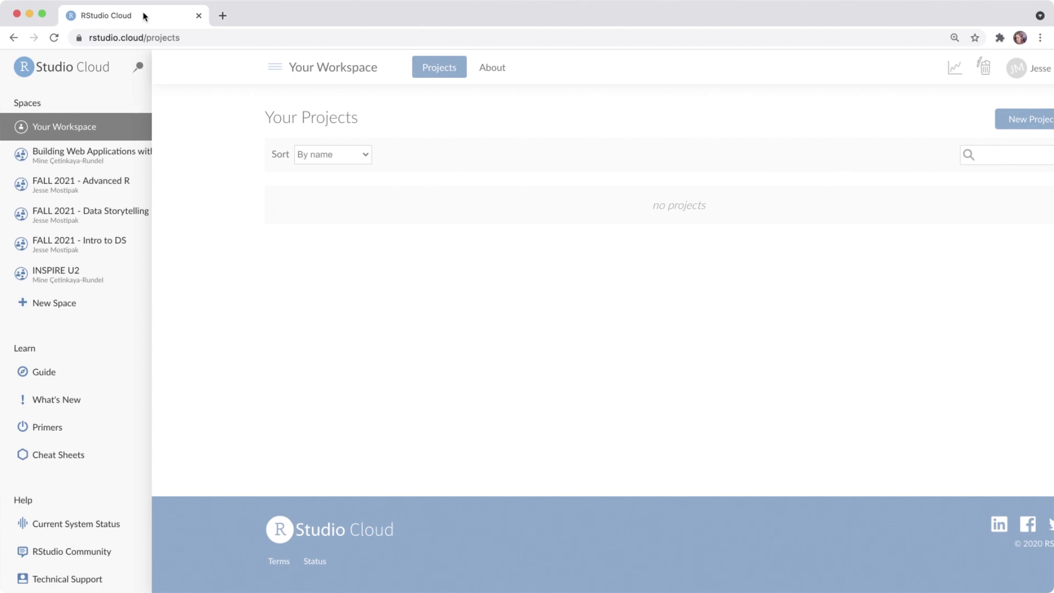
{"action": "mouse_move", "coordinate": [46, 307]}
{"action": "type", "text": "Fall 2021 - Data Vis"}
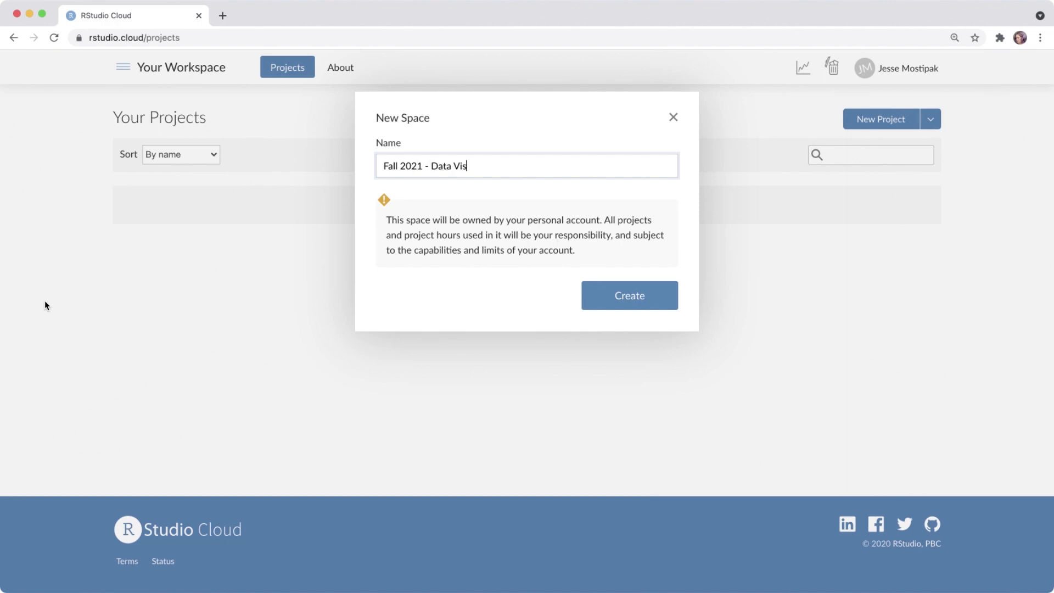
- Create the space and add a new project named 'base'
{"action": "left_click", "coordinate": [630, 295]}
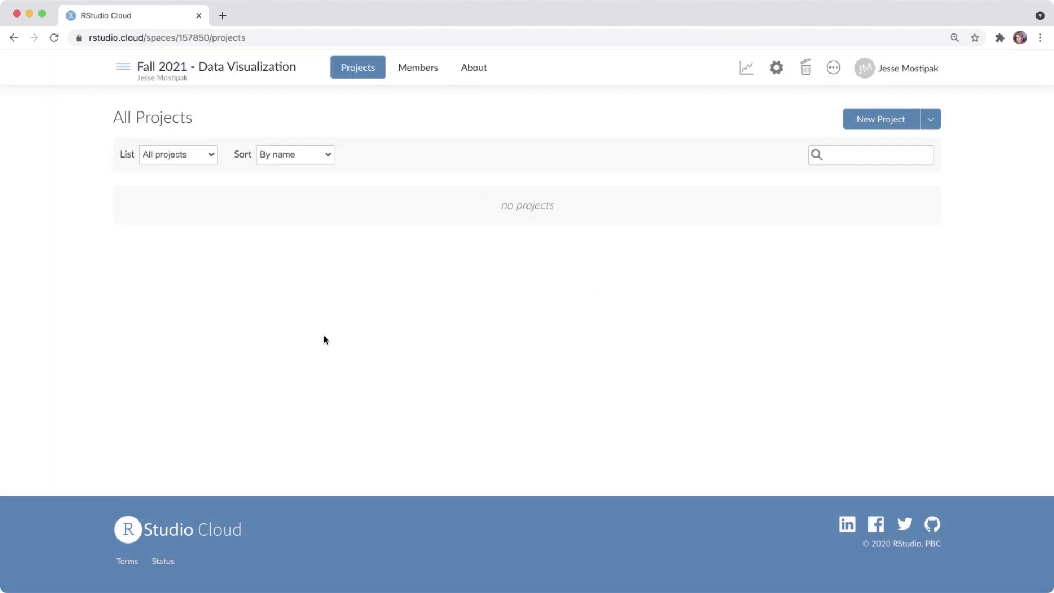
{"action": "left_click", "coordinate": [880, 119]}
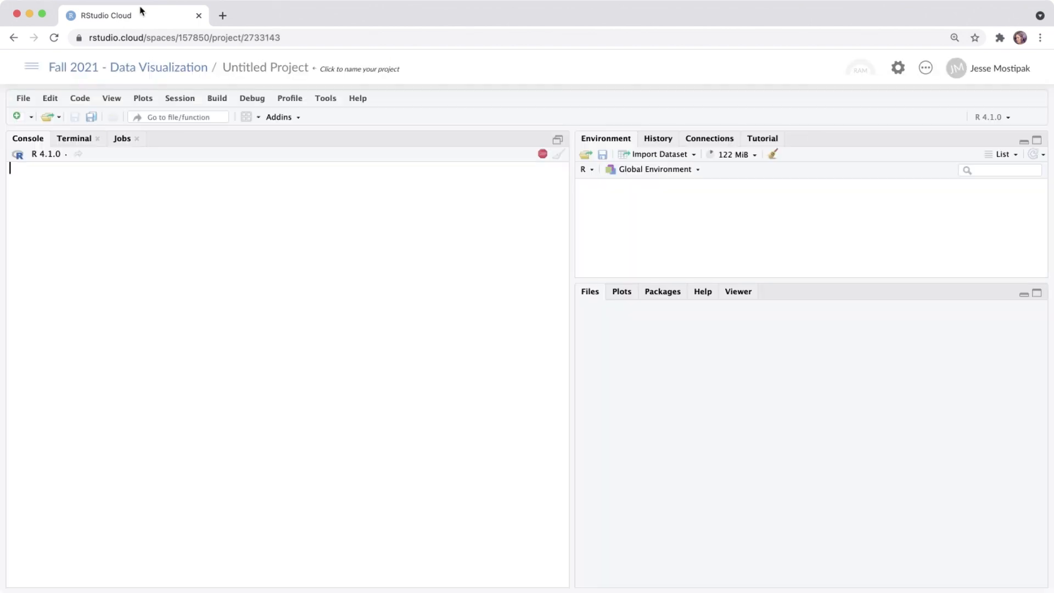
{"action": "left_click", "coordinate": [265, 68]}
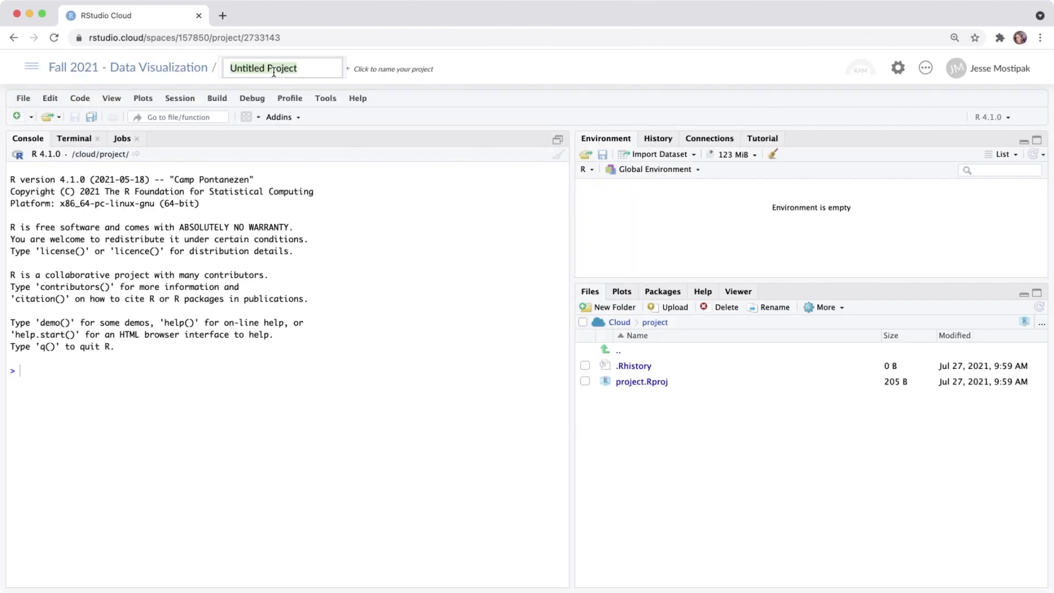
{"action": "type", "text": "base"}
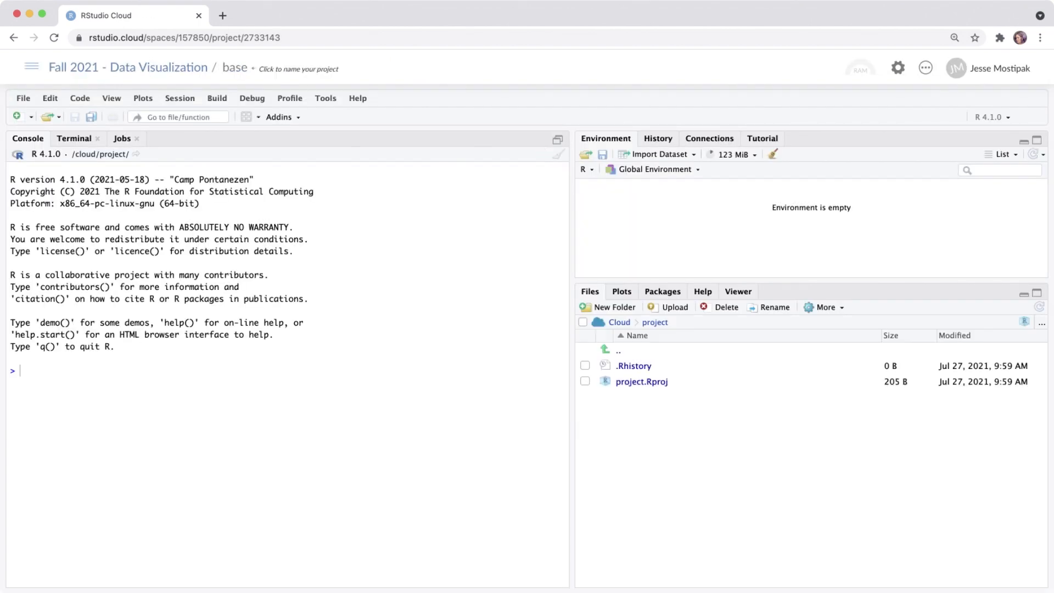
- Add an R script installing tidyverse to base and review project access
{"action": "left_click", "coordinate": [23, 98]}
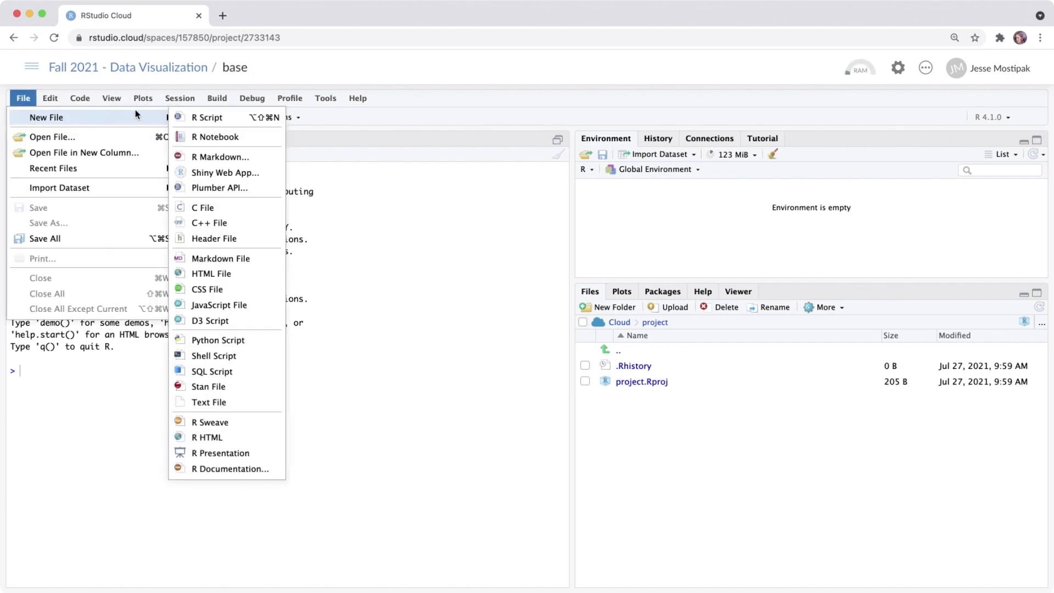
{"action": "left_click", "coordinate": [210, 117]}
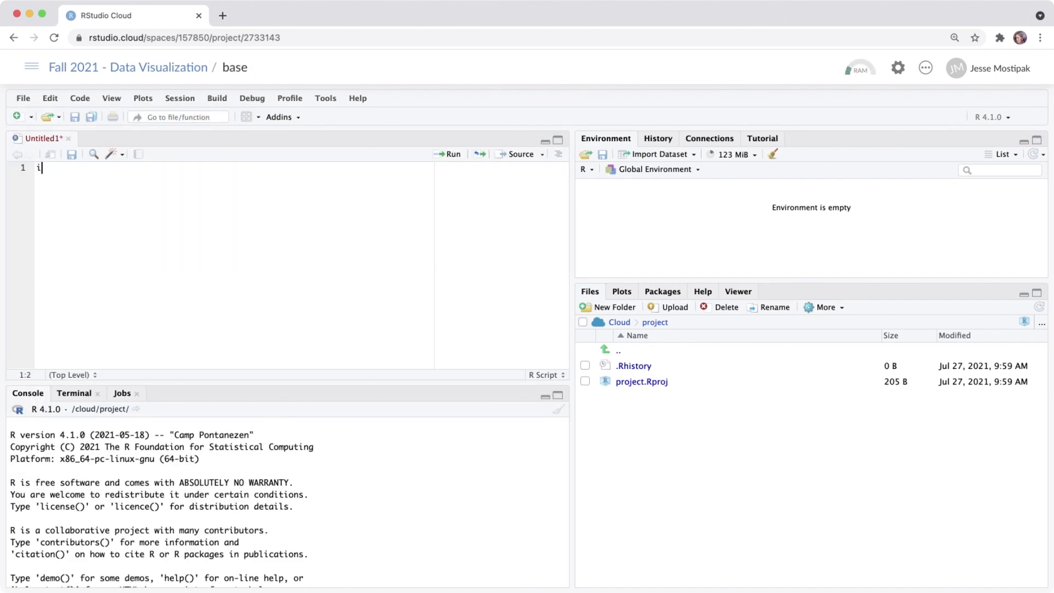
{"action": "type", "text": "nstall.packages(\"tidyverse"}
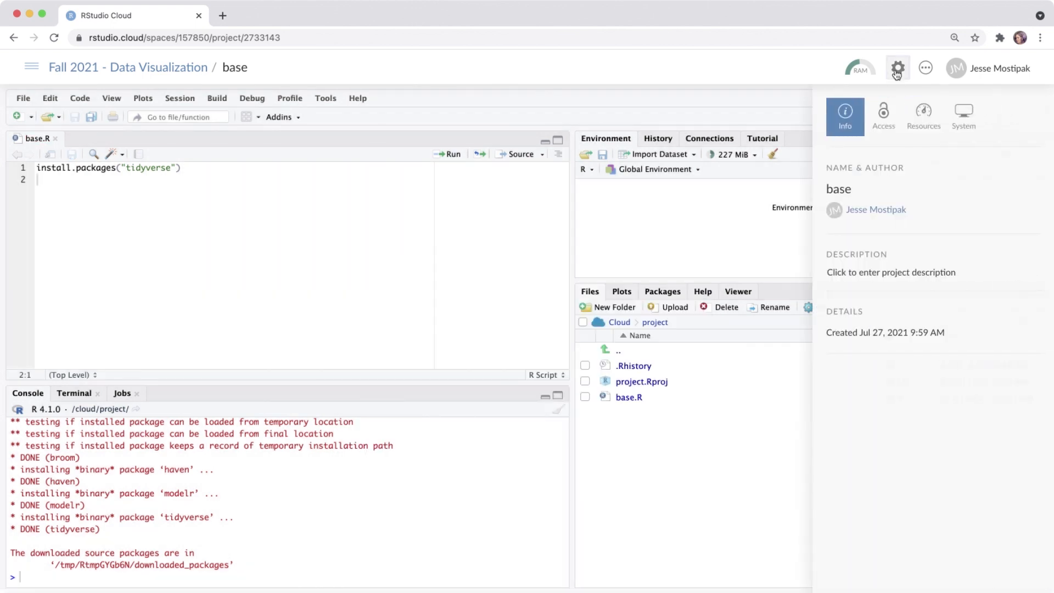
{"action": "left_click", "coordinate": [883, 110]}
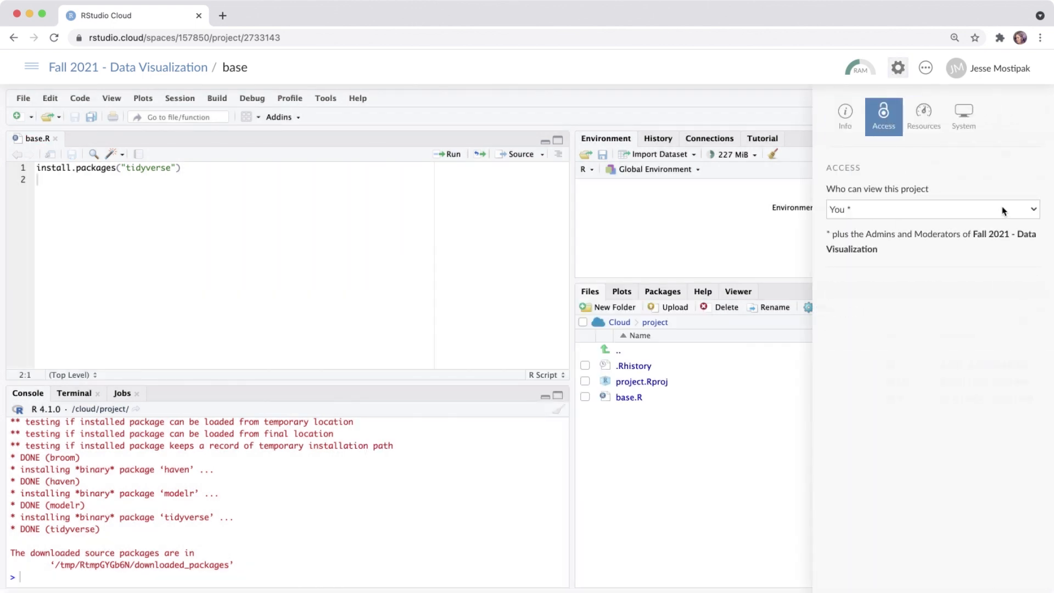
{"action": "mouse_move", "coordinate": [1016, 224]}
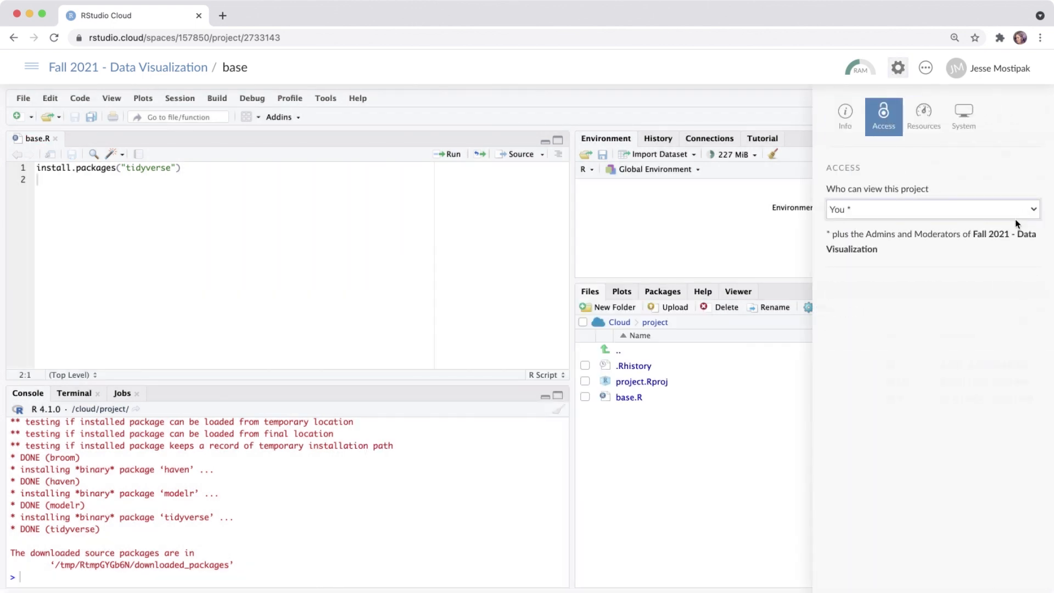
{"action": "left_click", "coordinate": [934, 209]}
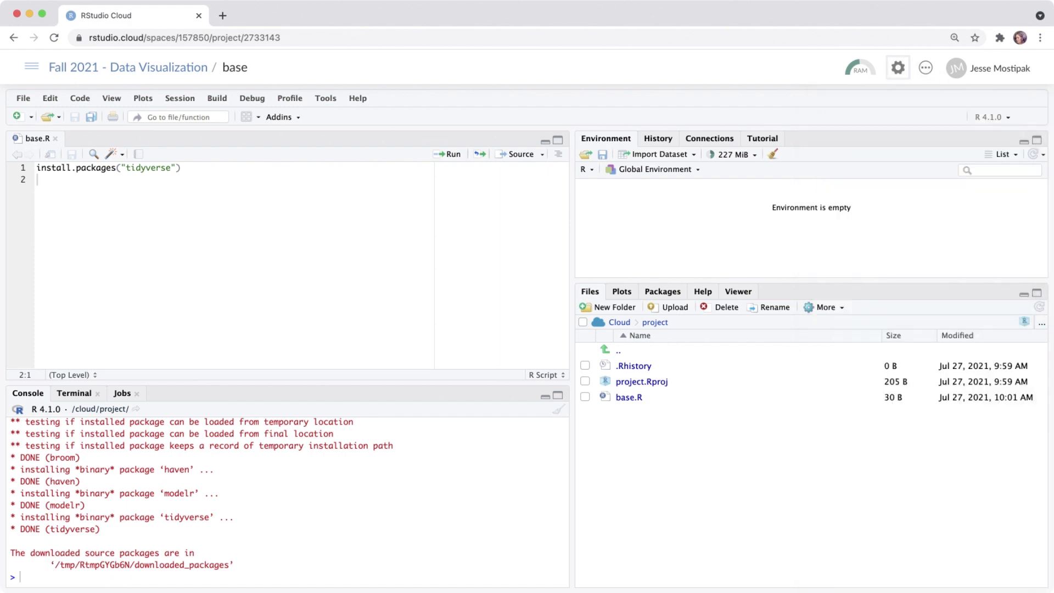
- Set 'base' as the space's base RStudio project in space settings
{"action": "left_click", "coordinate": [777, 68]}
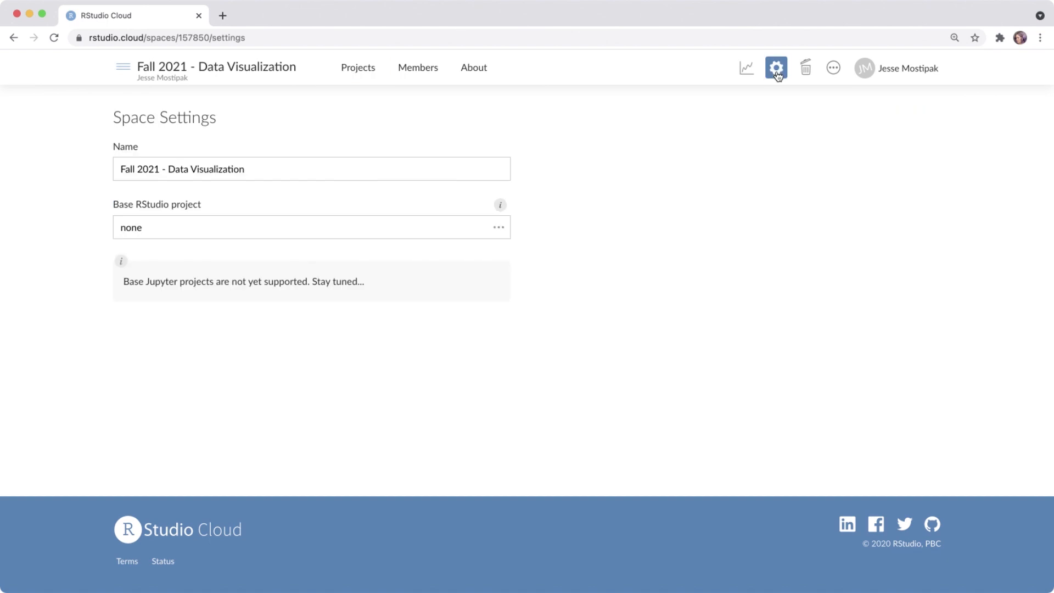
{"action": "left_click", "coordinate": [499, 227]}
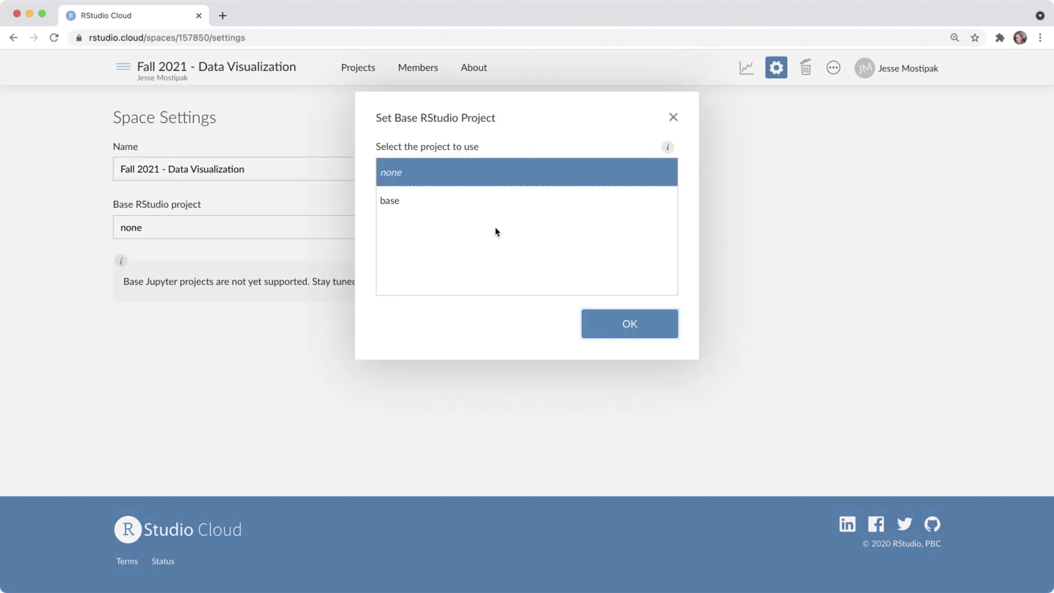
{"action": "left_click", "coordinate": [629, 324]}
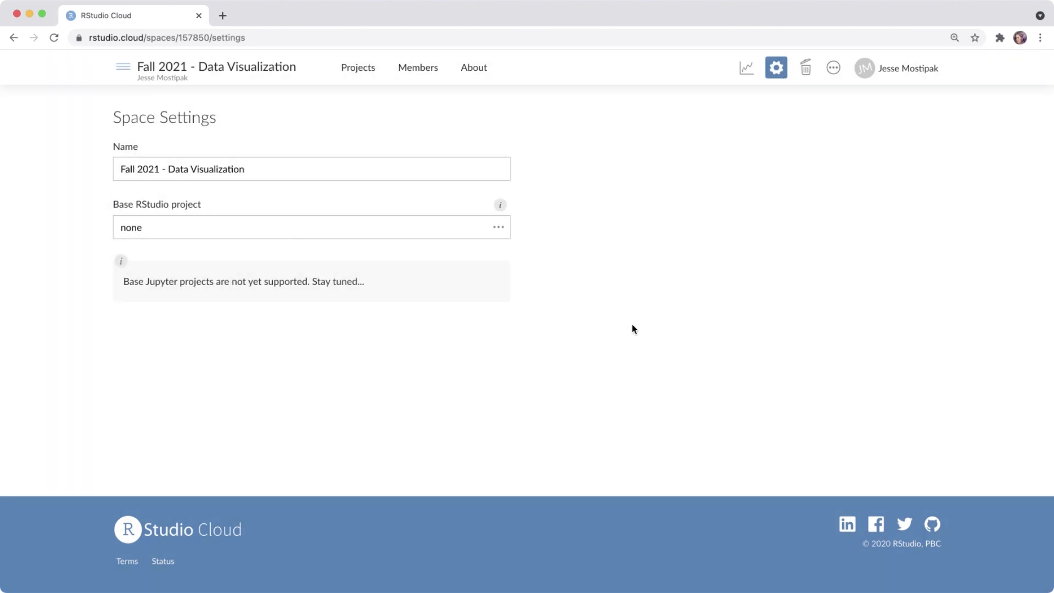
{"action": "left_click", "coordinate": [418, 68]}
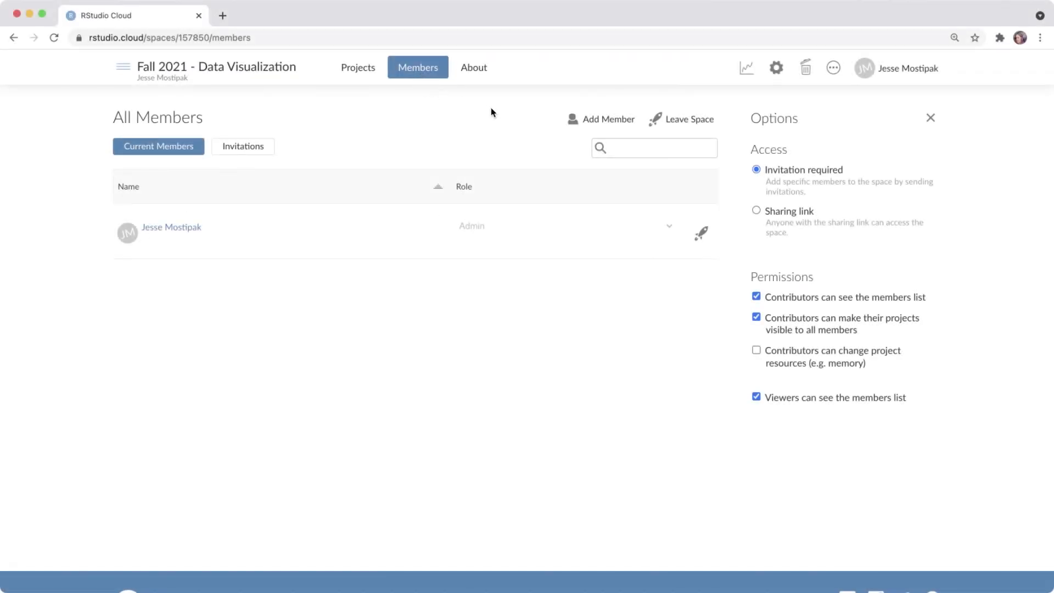
- Set space access to a sharing link with Contributor role, then start a new project
{"action": "left_click", "coordinate": [608, 120]}
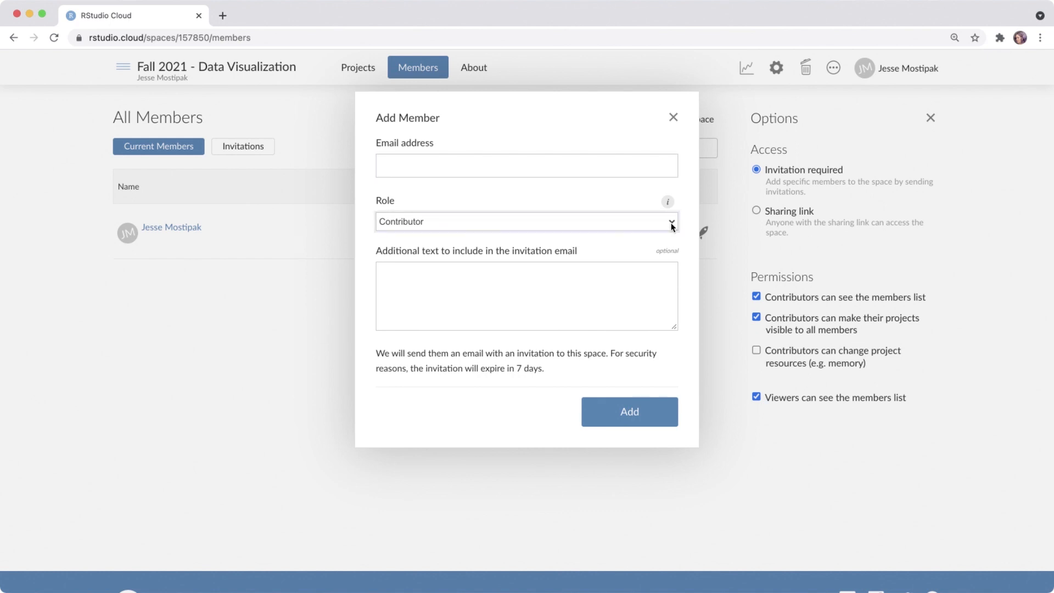
{"action": "left_click", "coordinate": [674, 117]}
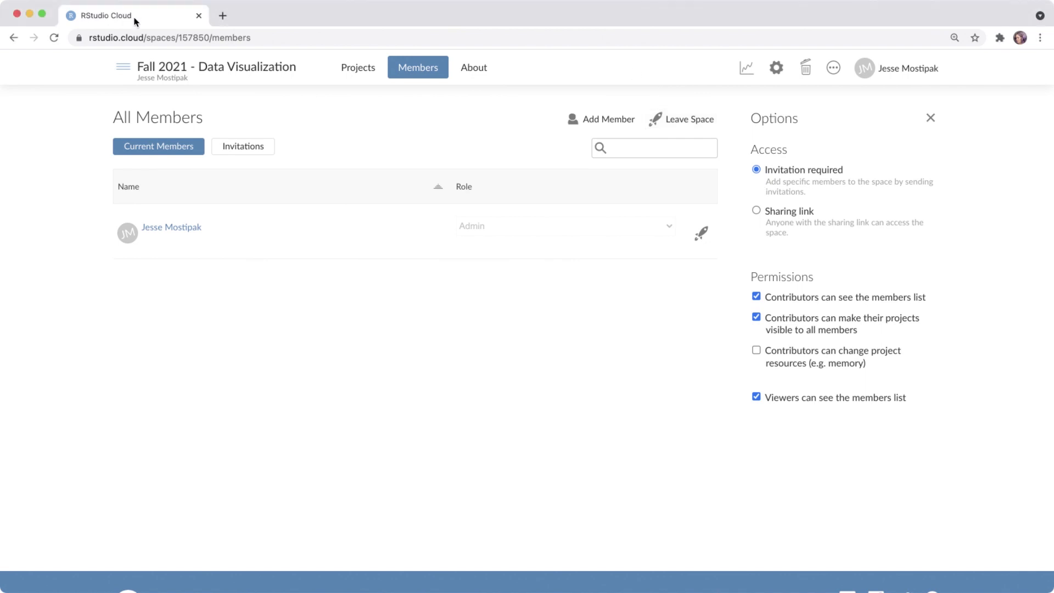
{"action": "left_click", "coordinate": [755, 211]}
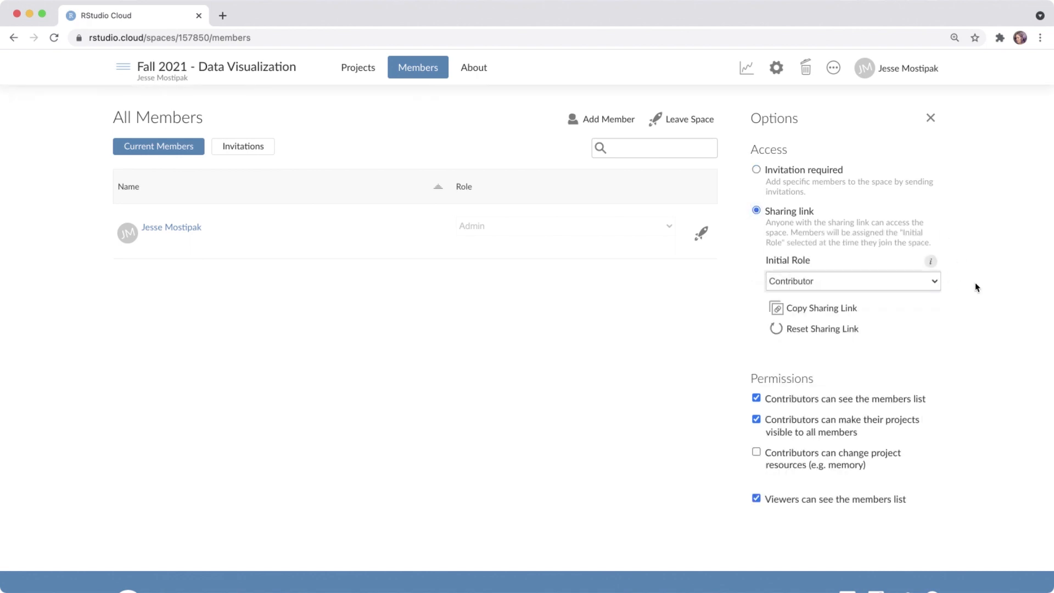
{"action": "left_click", "coordinate": [820, 308]}
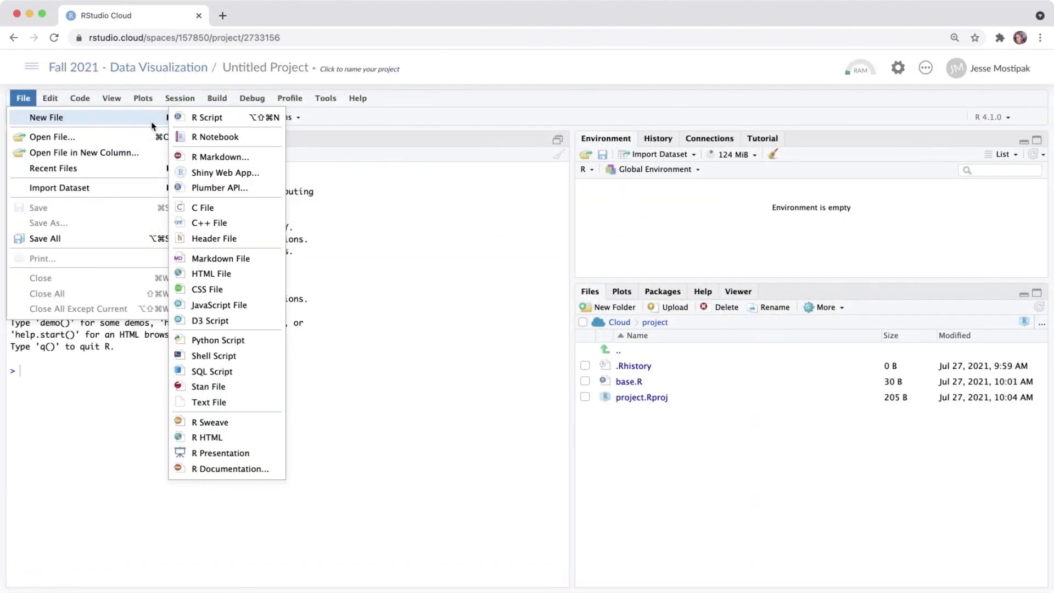
- Create an R script and save it as assignment_01
{"action": "left_click", "coordinate": [206, 117]}
{"action": "type", "text": "library(tidyverse"}
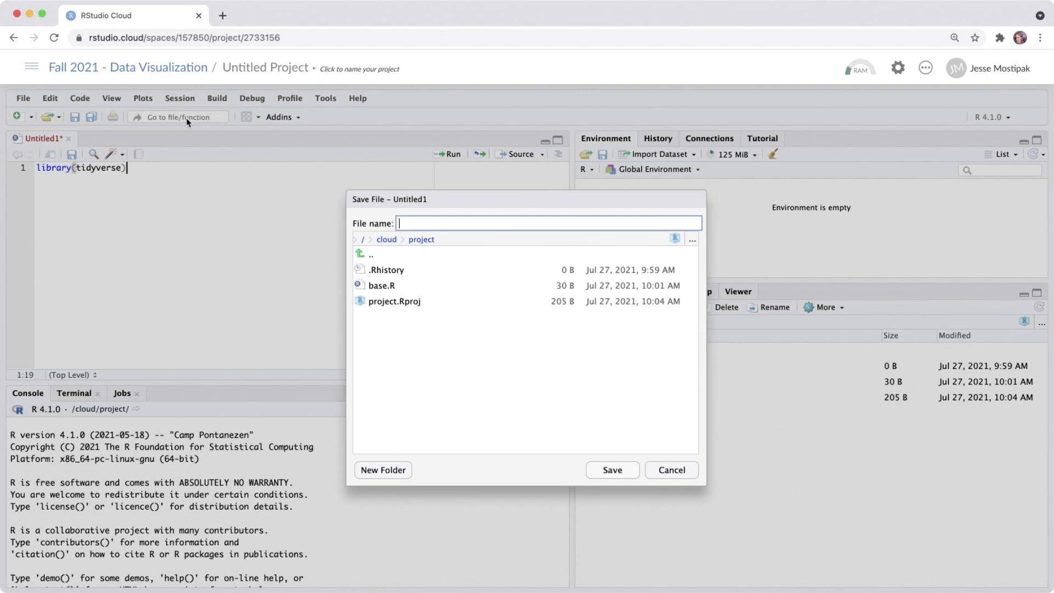
{"action": "type", "text": "assignment_01"}
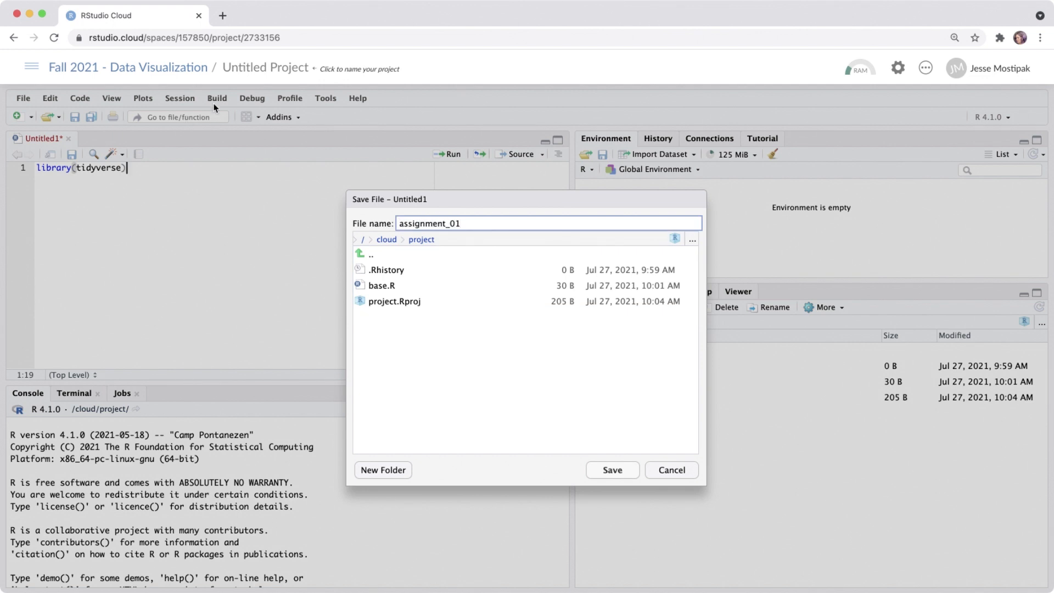
{"action": "left_click", "coordinate": [612, 469]}
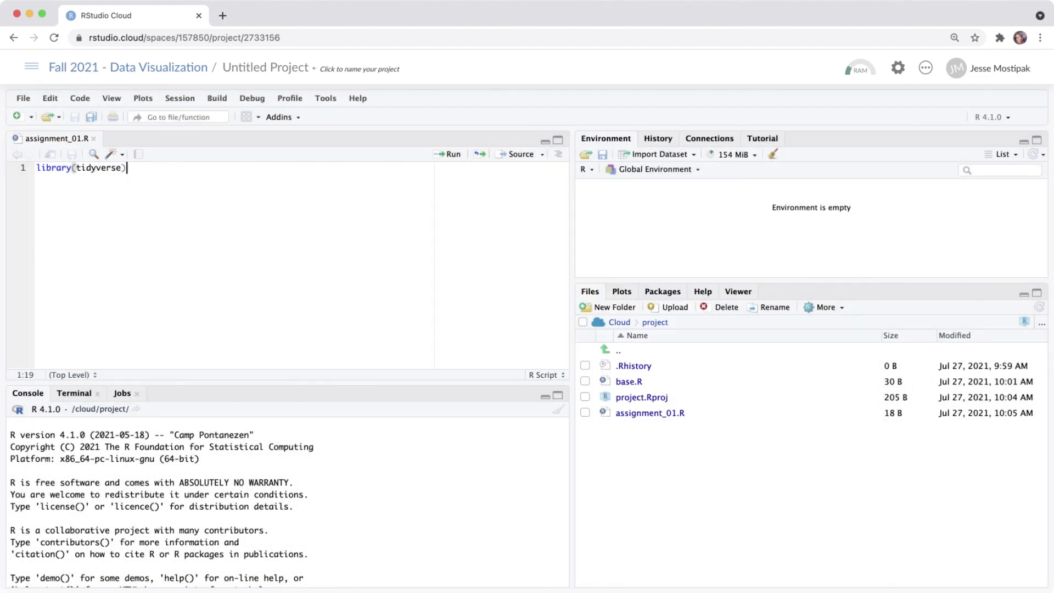
- Share the project with everyone in the space and mark it as an assignment
{"action": "left_click", "coordinate": [897, 68]}
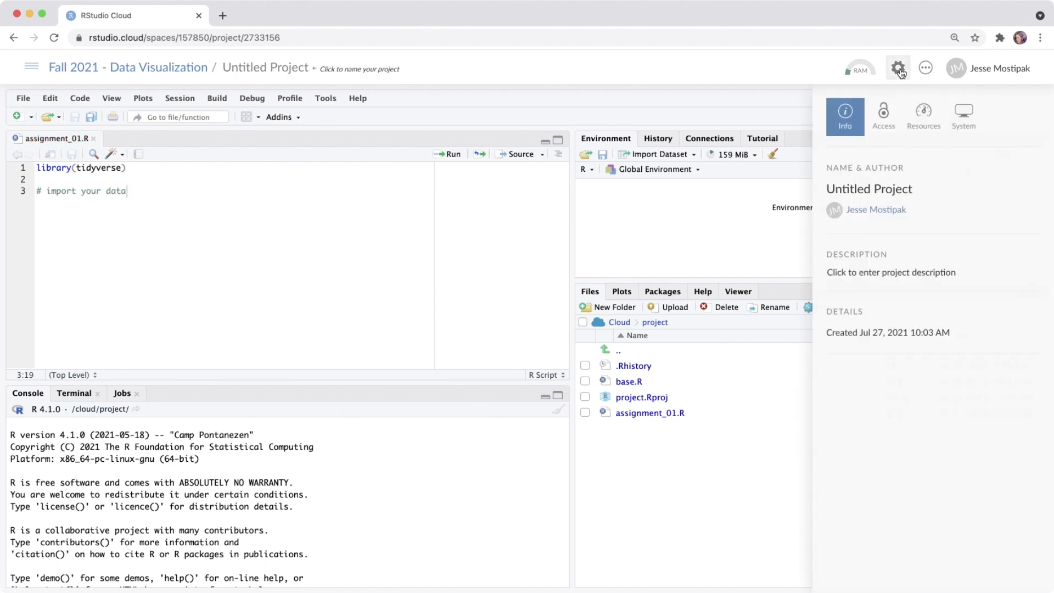
{"action": "left_click", "coordinate": [883, 113]}
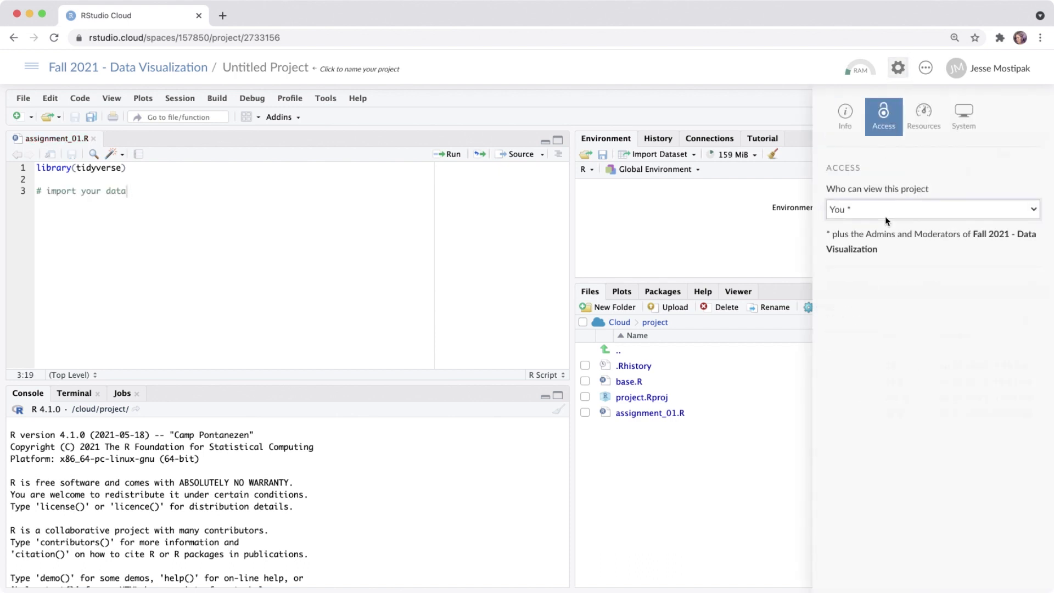
{"action": "left_click", "coordinate": [933, 210]}
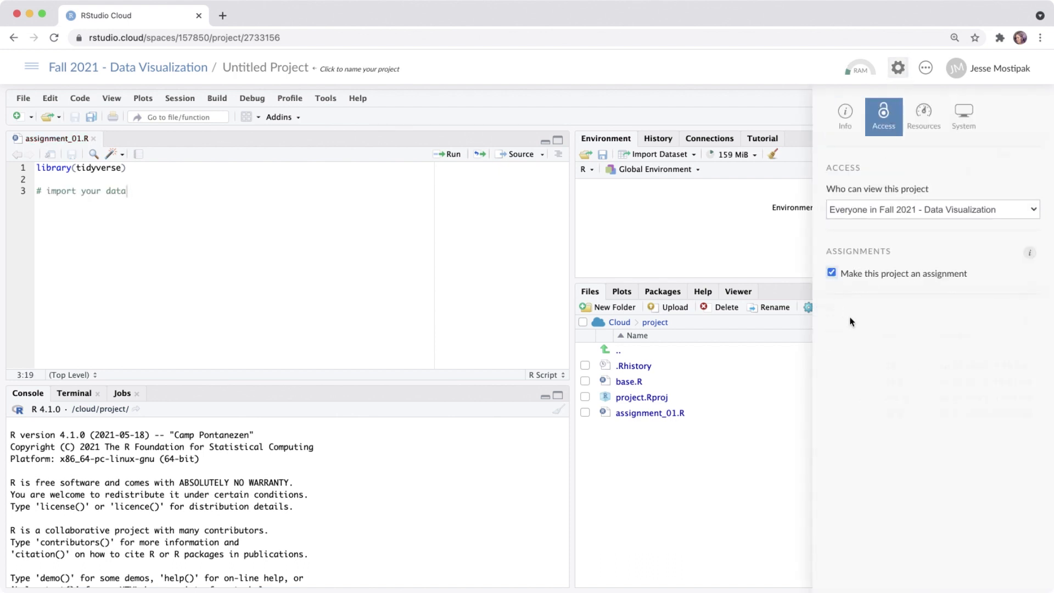
{"action": "left_click", "coordinate": [898, 67]}
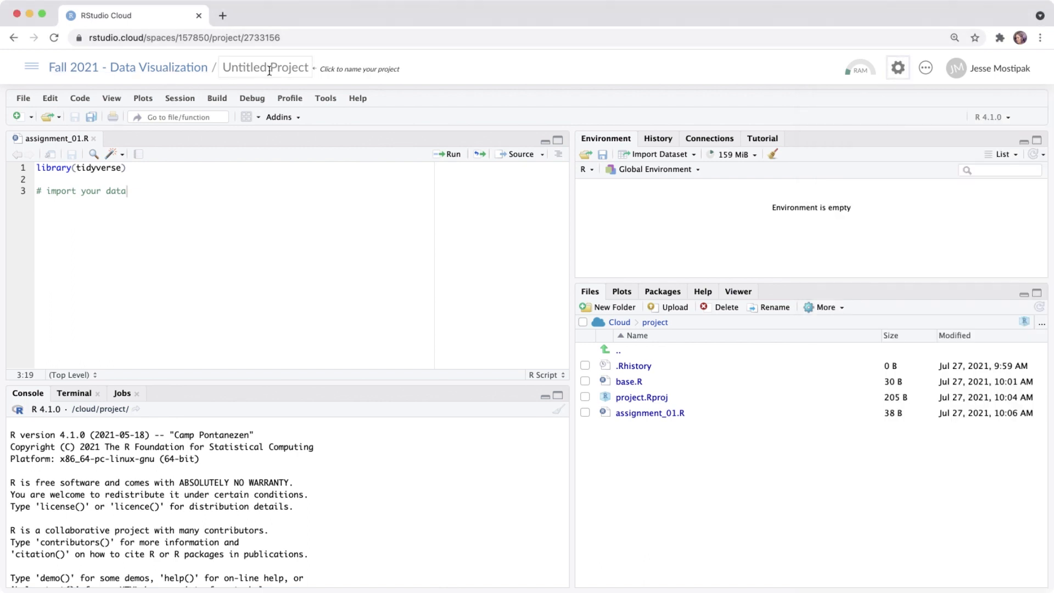
{"action": "type", "text": "assignment"}
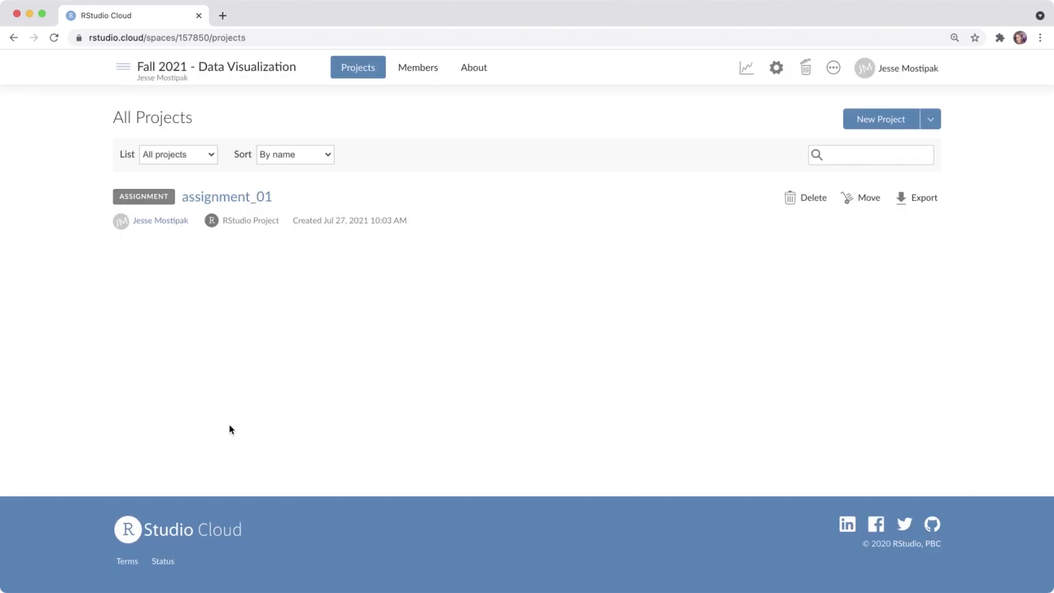
{"action": "mouse_move", "coordinate": [93, 201]}
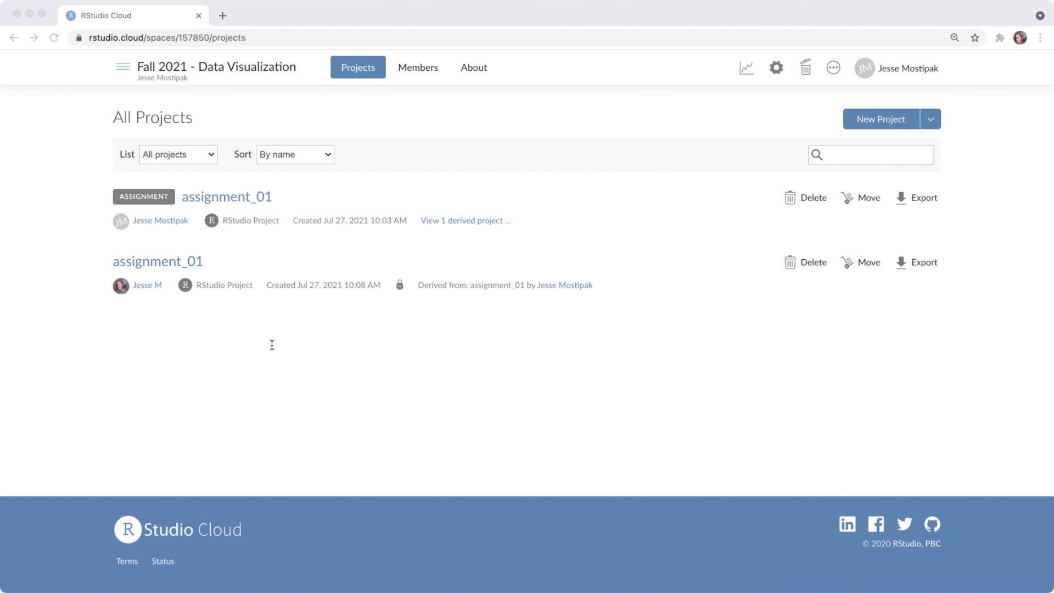
- Open the learner's derived copy of assignment_01 from the space's projects
{"action": "left_click", "coordinate": [157, 261]}
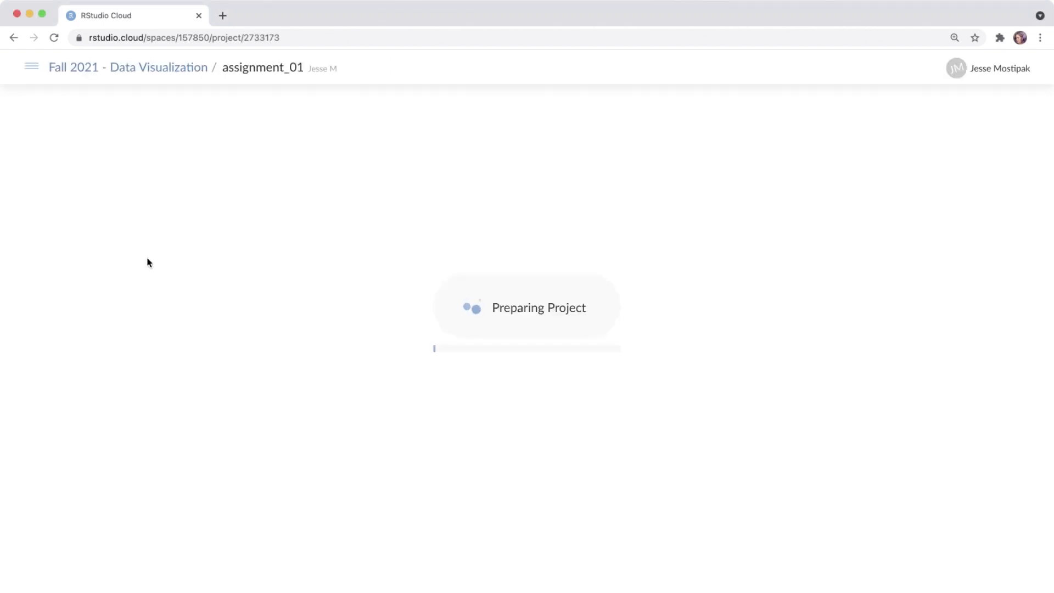